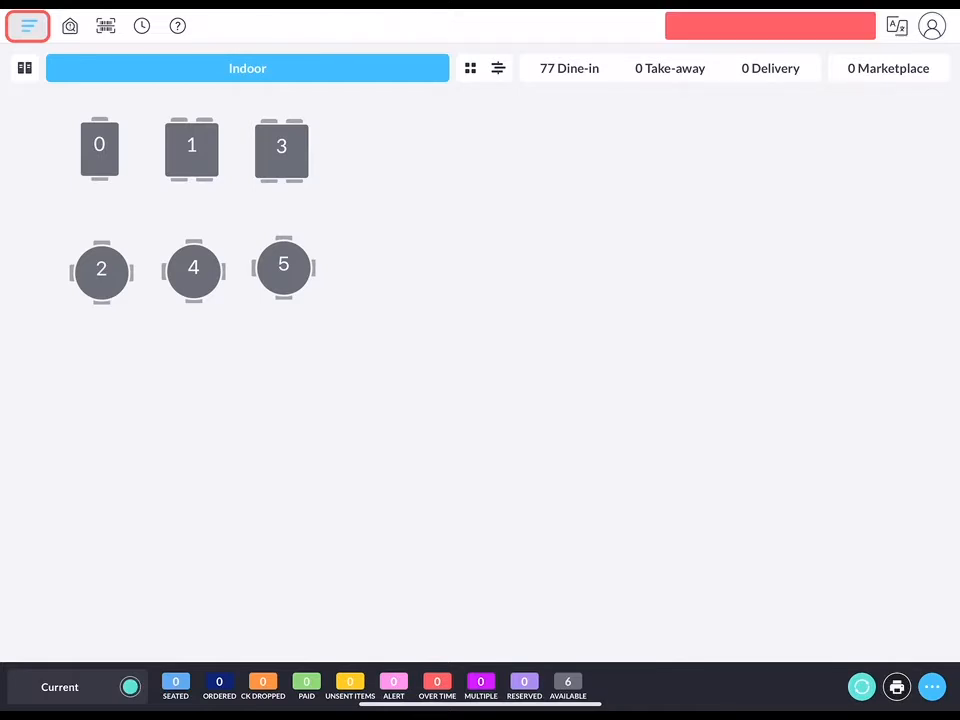
Reach the Customer Display hardware settings listing the PAX-A920 as not connected
{"action": "left_click", "coordinate": [28, 24]}
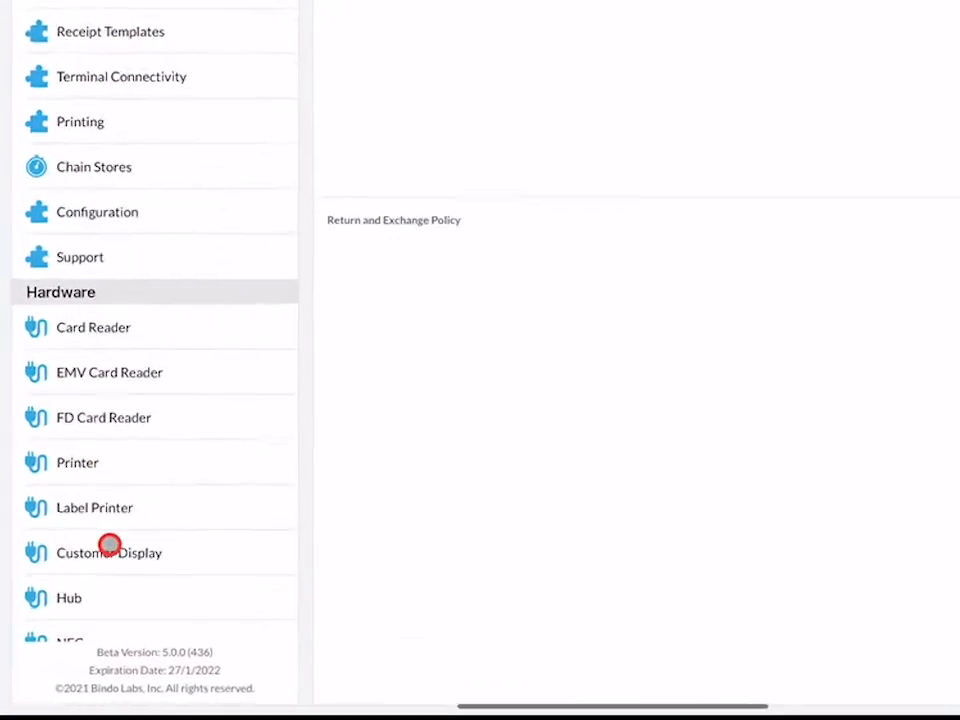
{"action": "left_click", "coordinate": [108, 552]}
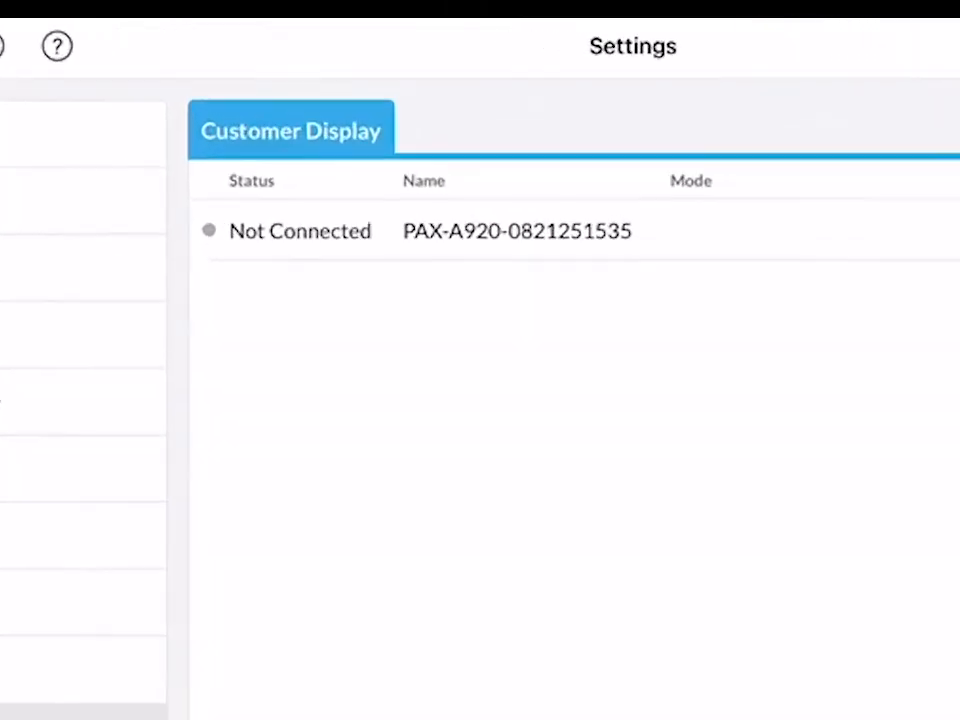
{"action": "left_click", "coordinate": [936, 76]}
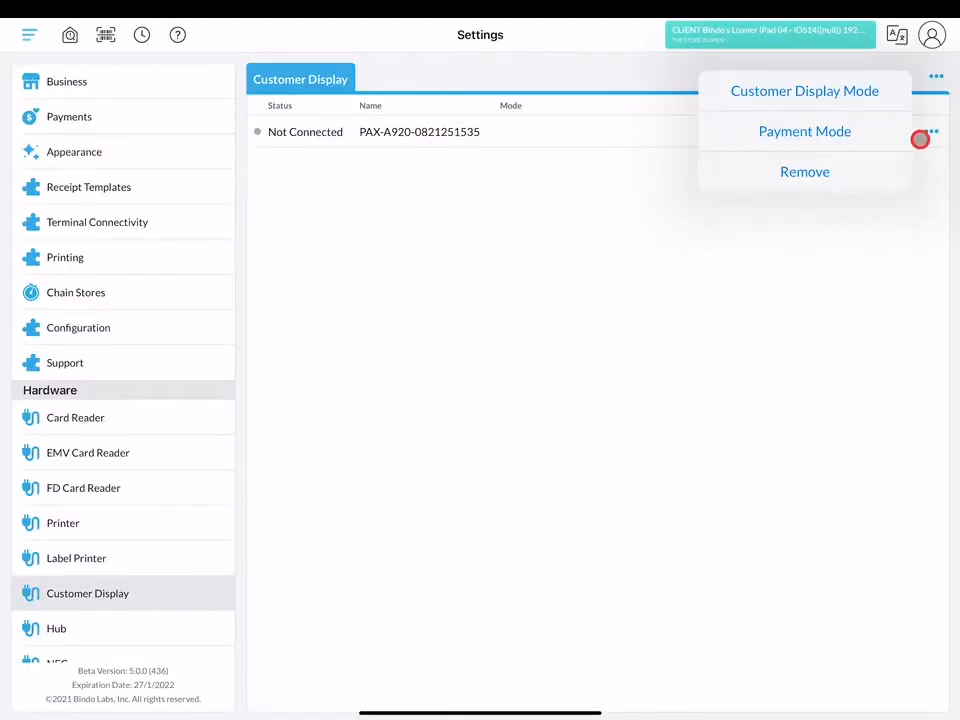
{"action": "left_click", "coordinate": [804, 132]}
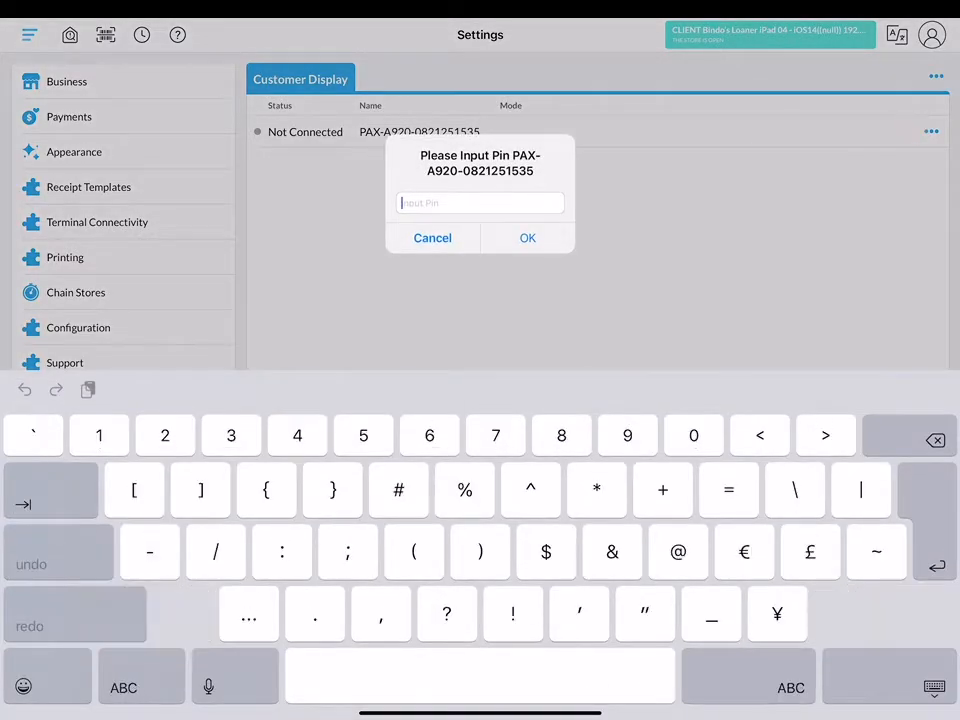
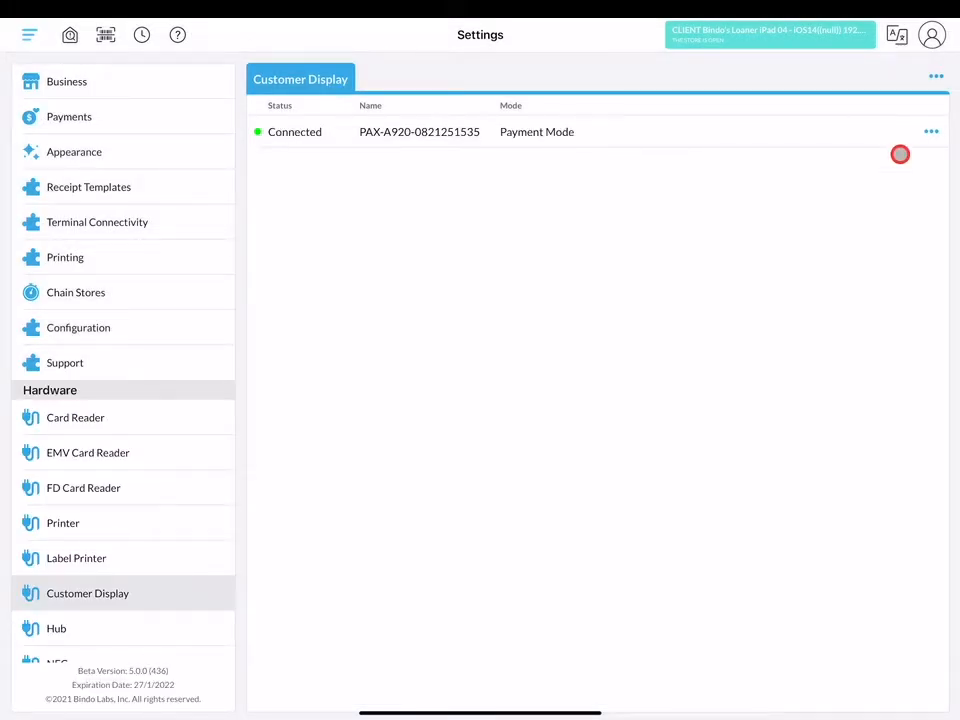
{"action": "left_click", "coordinate": [28, 36]}
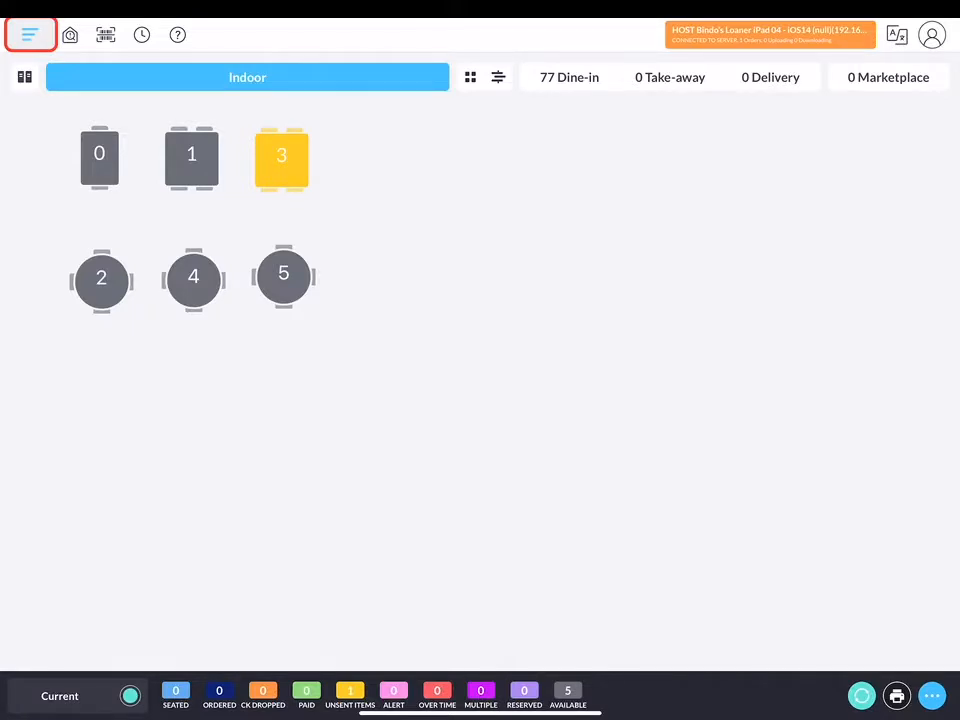
Confirm the PAX-A920 still shows connected in Customer Display settings, then go to the home screen
{"action": "left_click", "coordinate": [30, 34]}
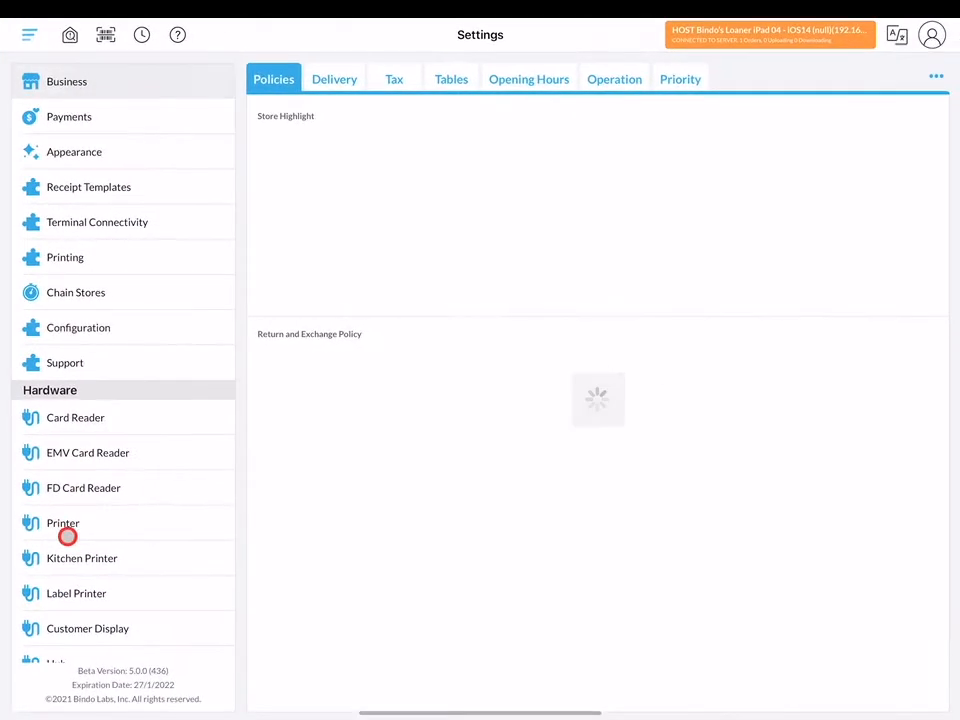
{"action": "left_click", "coordinate": [88, 628]}
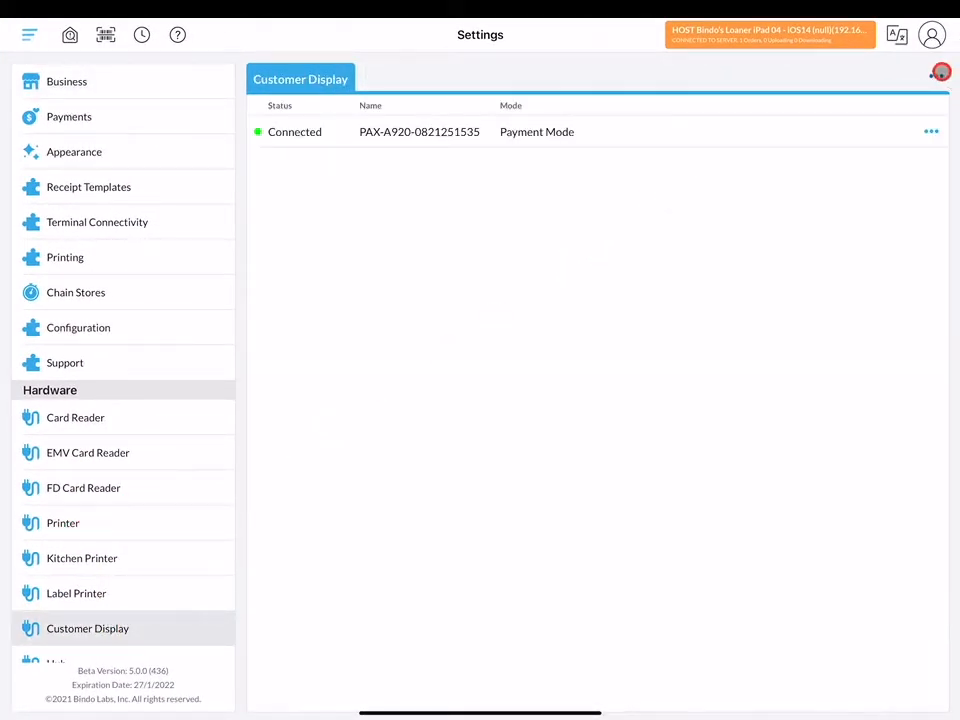
{"action": "left_click", "coordinate": [932, 132]}
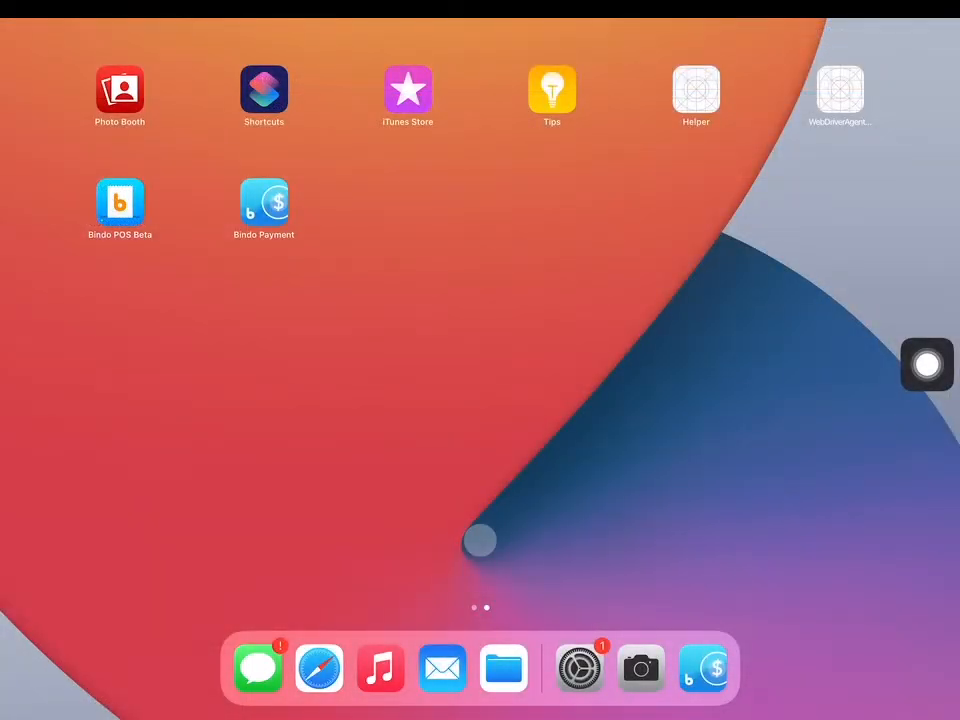
Launch Bindo Payment, then return to POS settings where a second unconnected display appears
{"action": "left_click", "coordinate": [264, 200]}
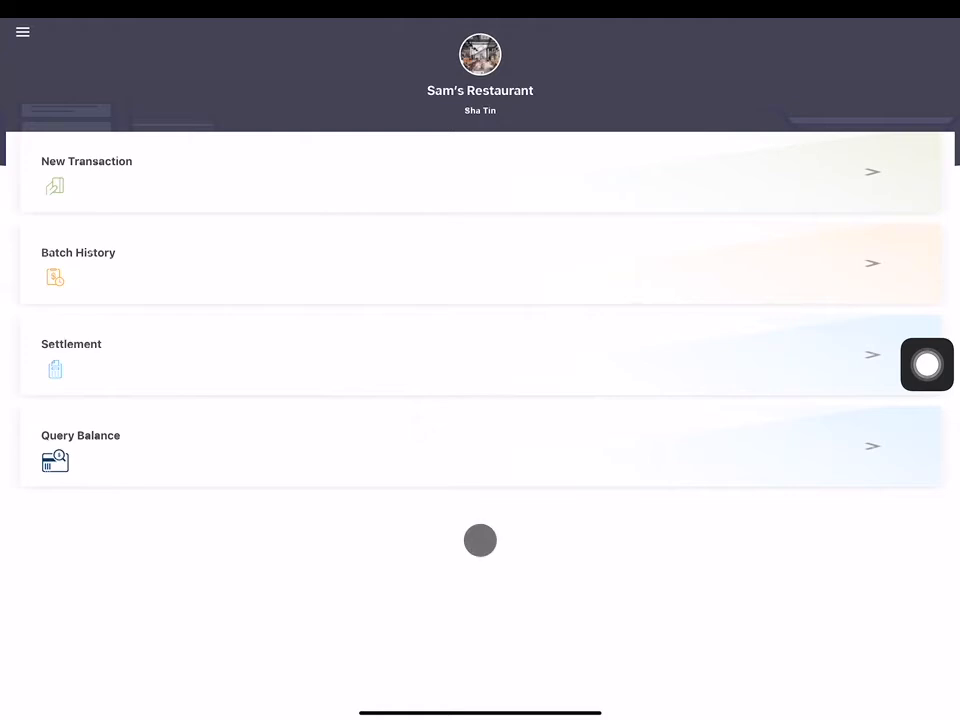
{"action": "left_click", "coordinate": [22, 32]}
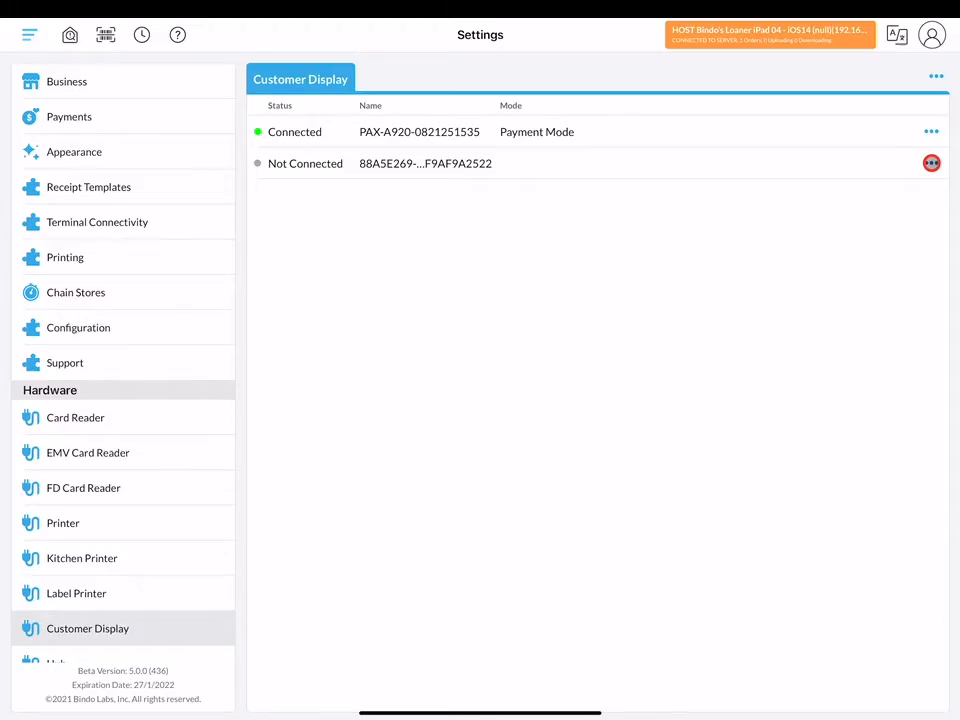
{"action": "left_click", "coordinate": [932, 132]}
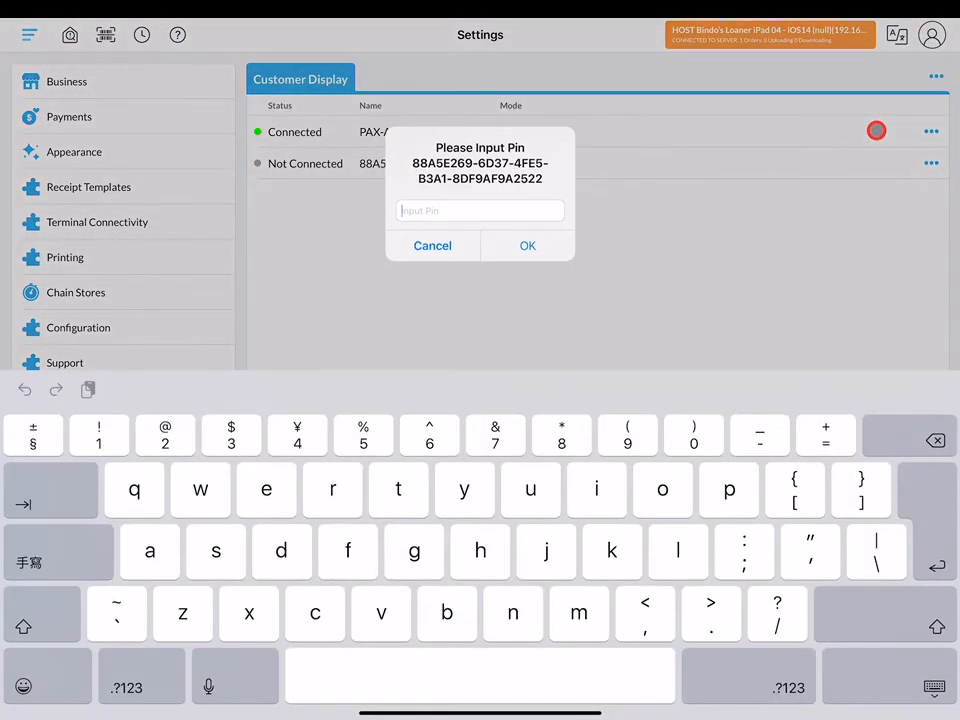
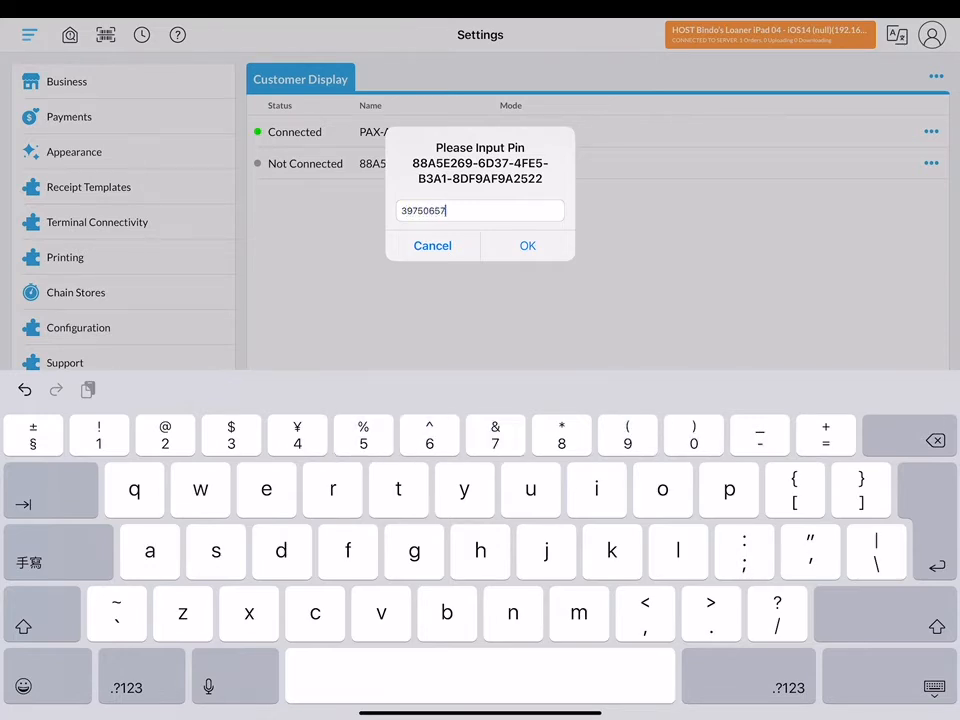
{"action": "left_click", "coordinate": [528, 244]}
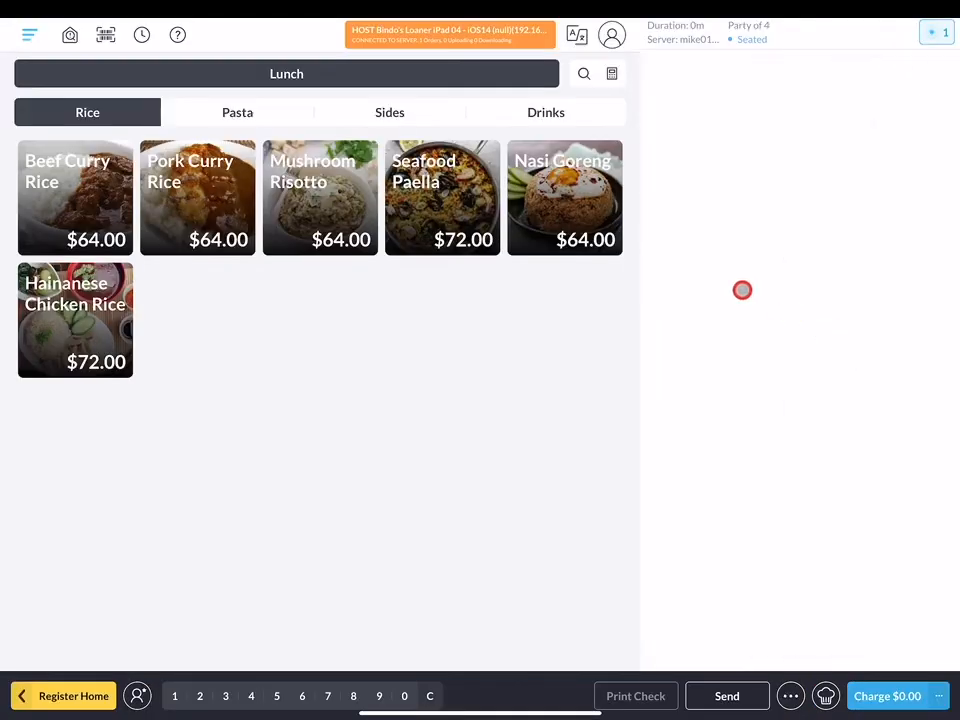
Order Nasi Goreng with Chocolate plus Seafood Paella for $141.00 and start charging
{"action": "left_click", "coordinate": [564, 198]}
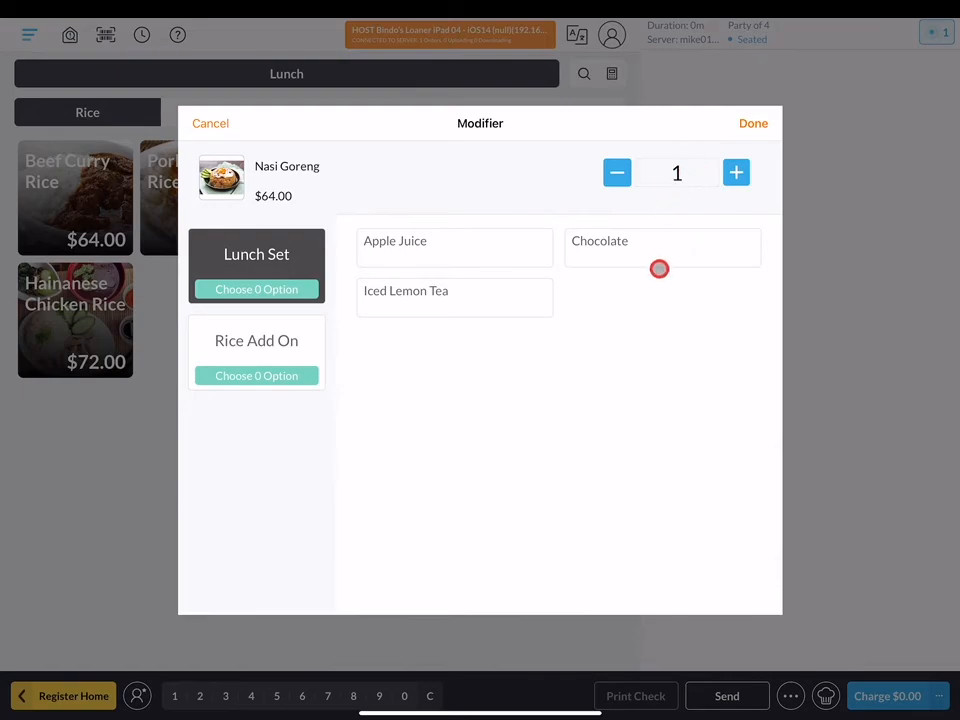
{"action": "left_click", "coordinate": [662, 248]}
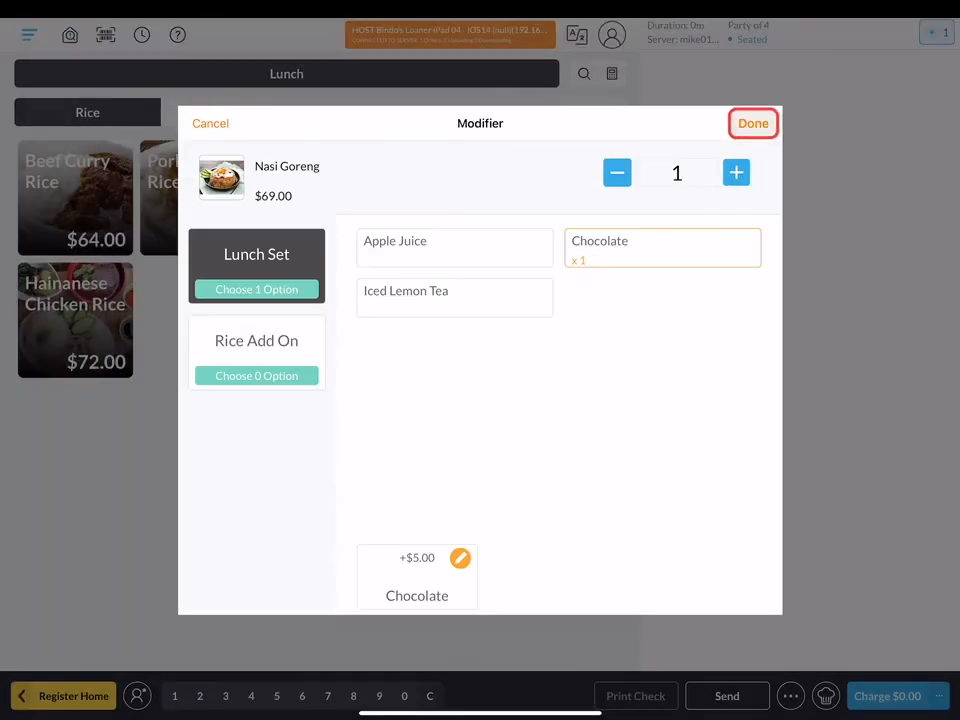
{"action": "left_click", "coordinate": [752, 124]}
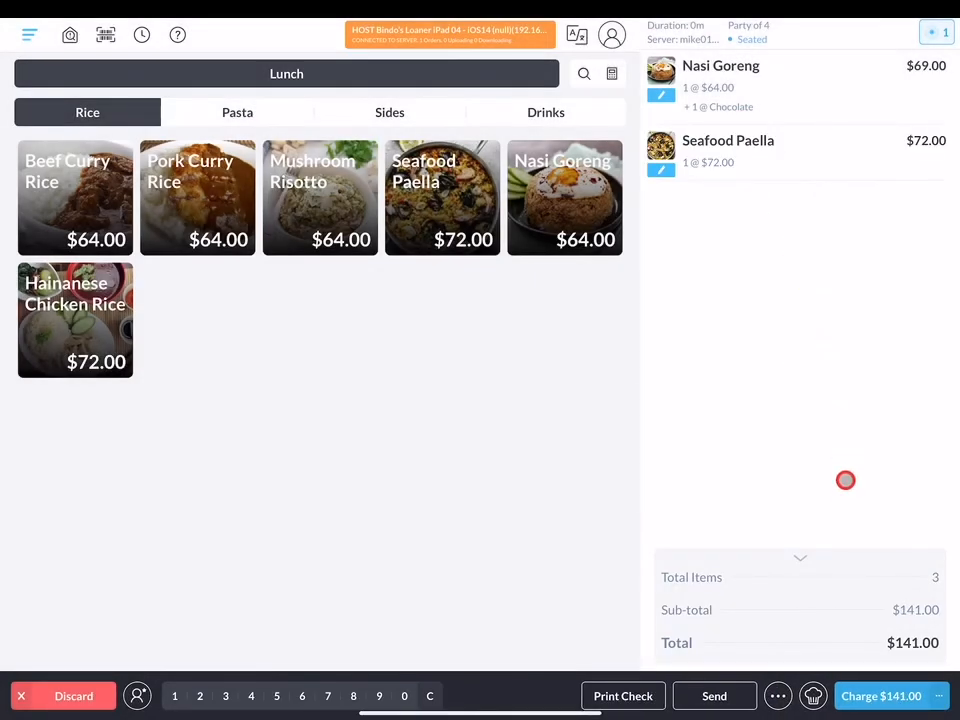
{"action": "left_click", "coordinate": [880, 696]}
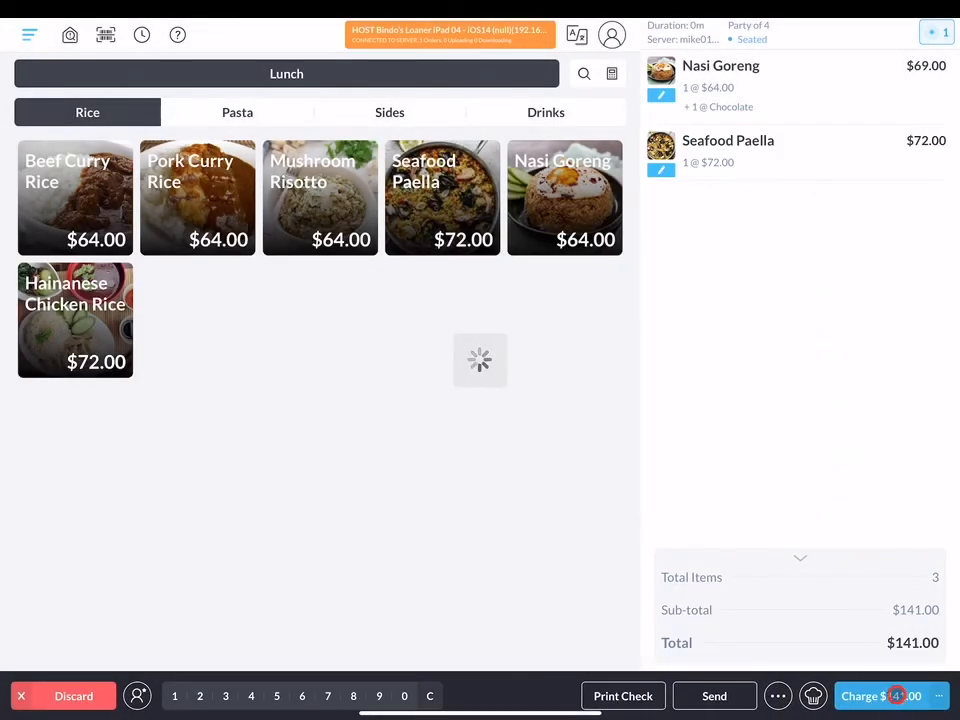
Pay the $141.00 order with Cash Tender
{"action": "left_click", "coordinate": [880, 696]}
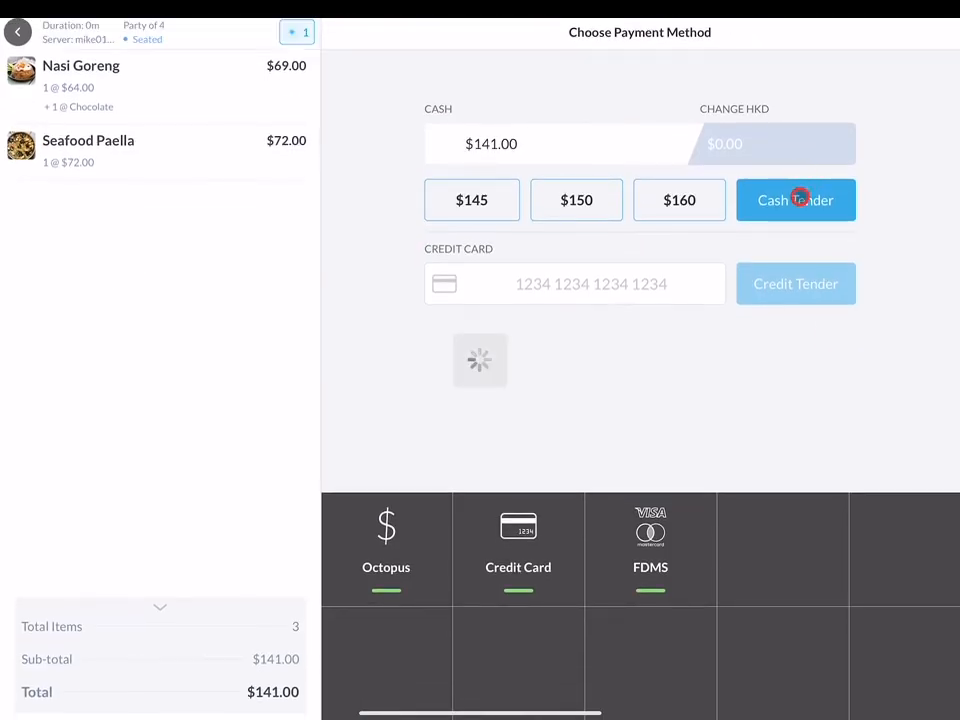
{"action": "left_click", "coordinate": [796, 200]}
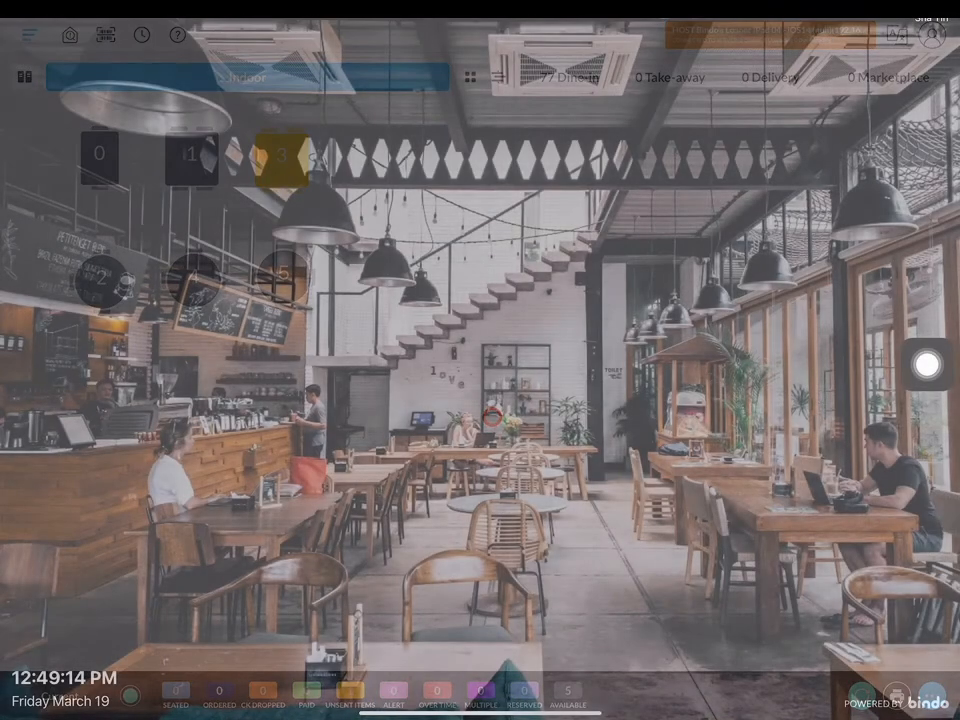